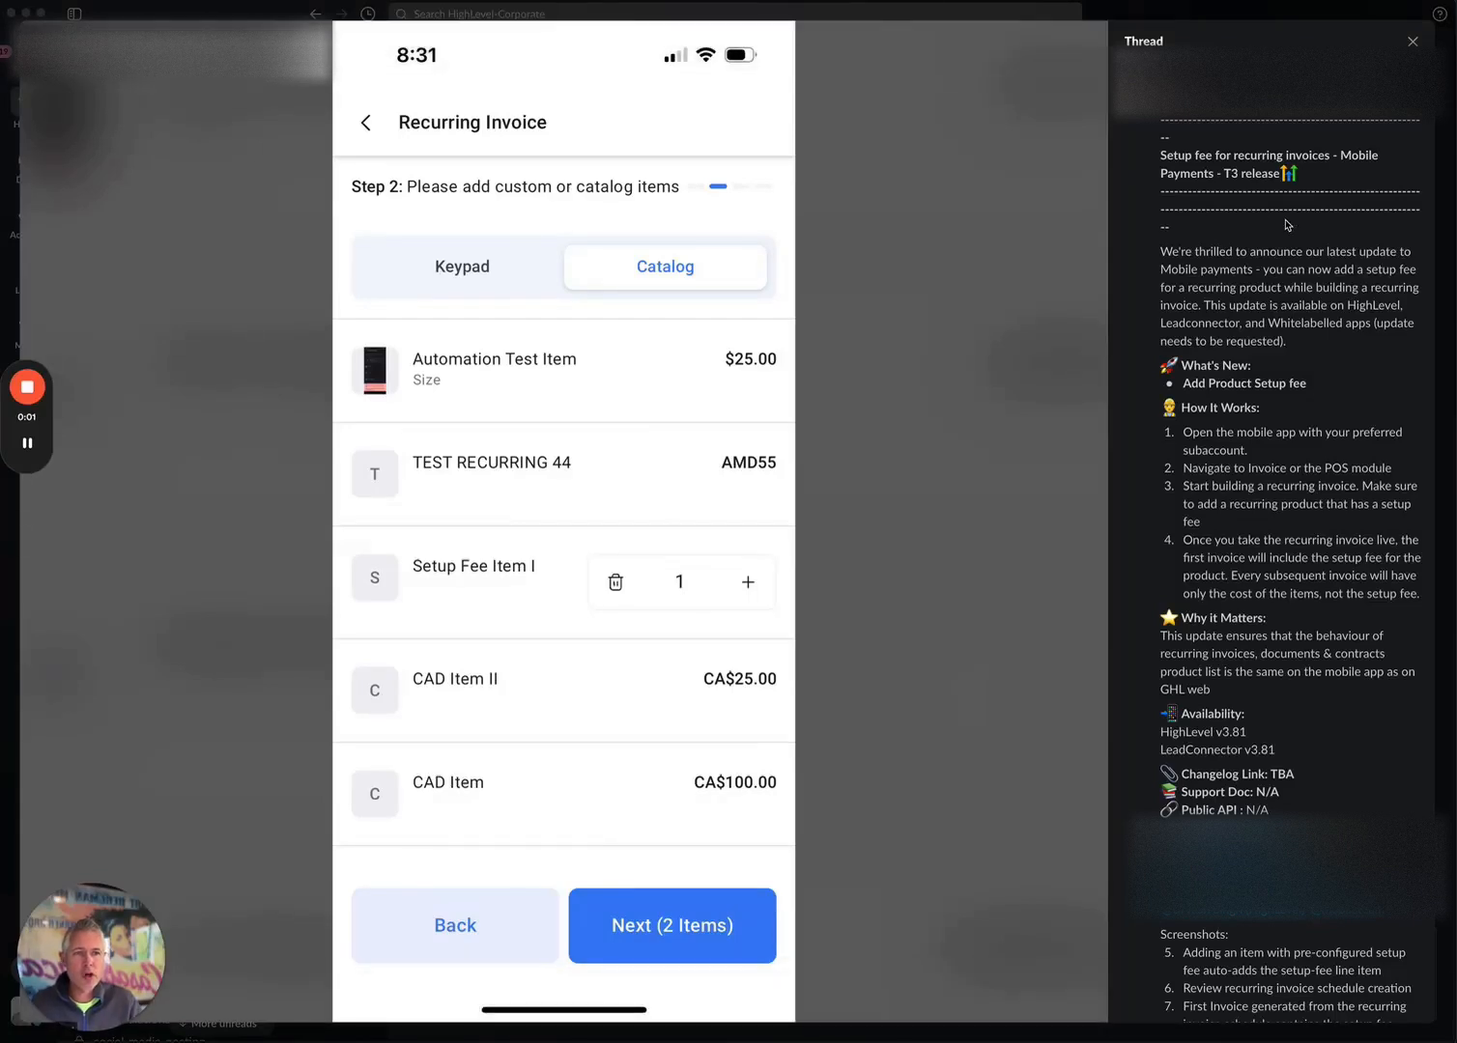
mouse_move(1132, 339)
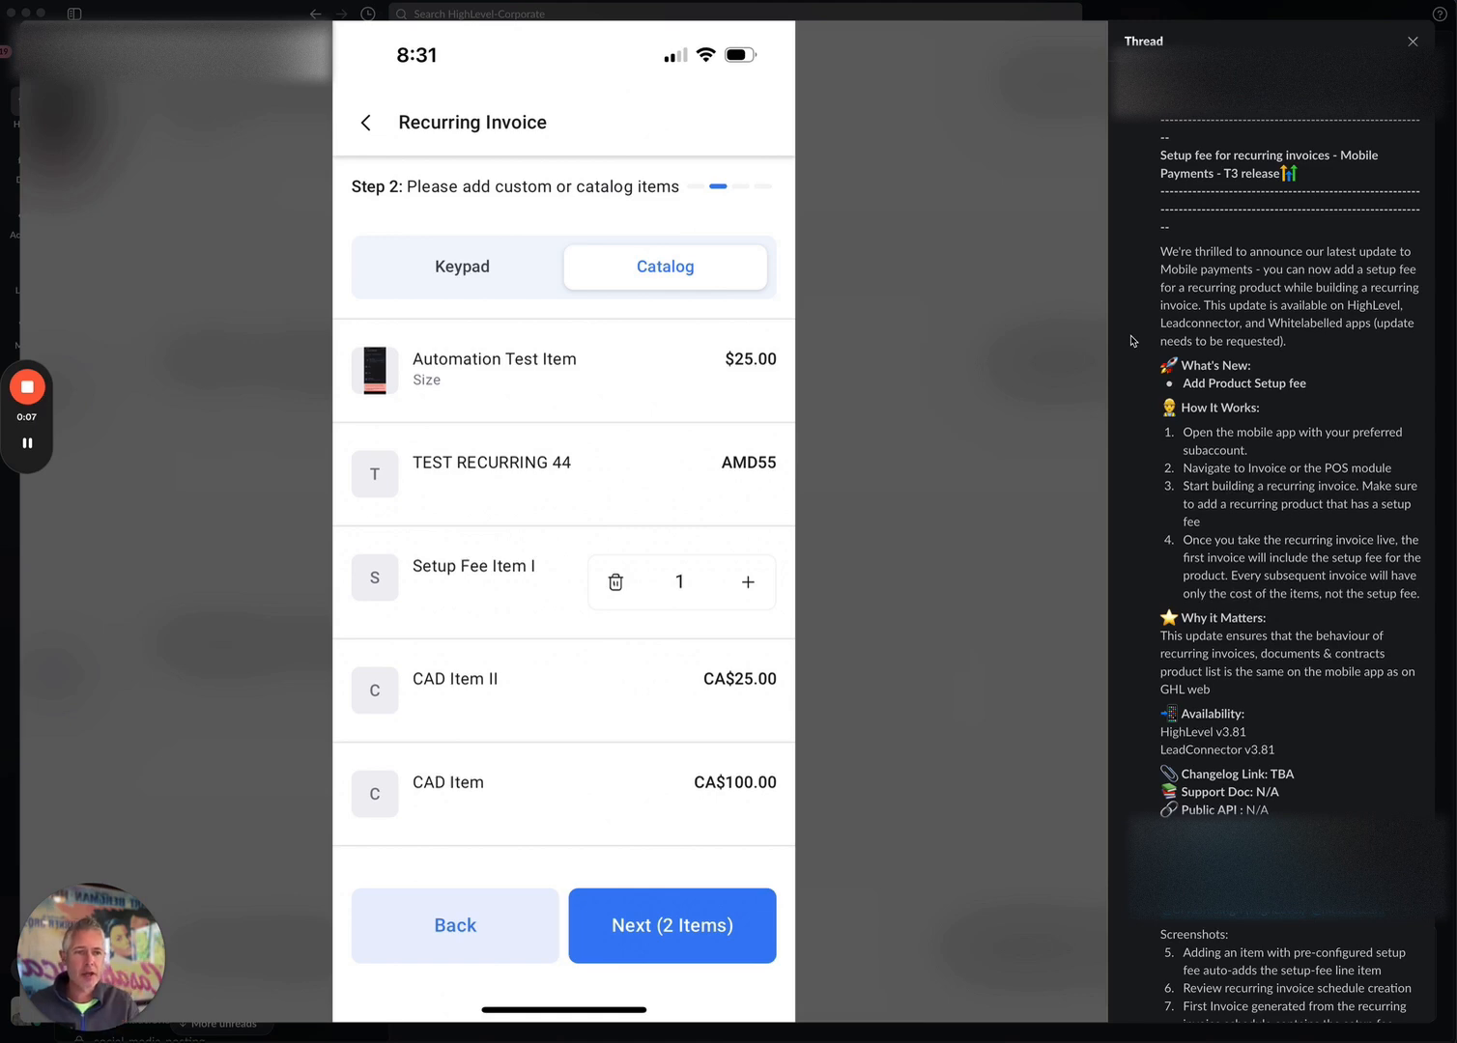
mouse_move(1109, 295)
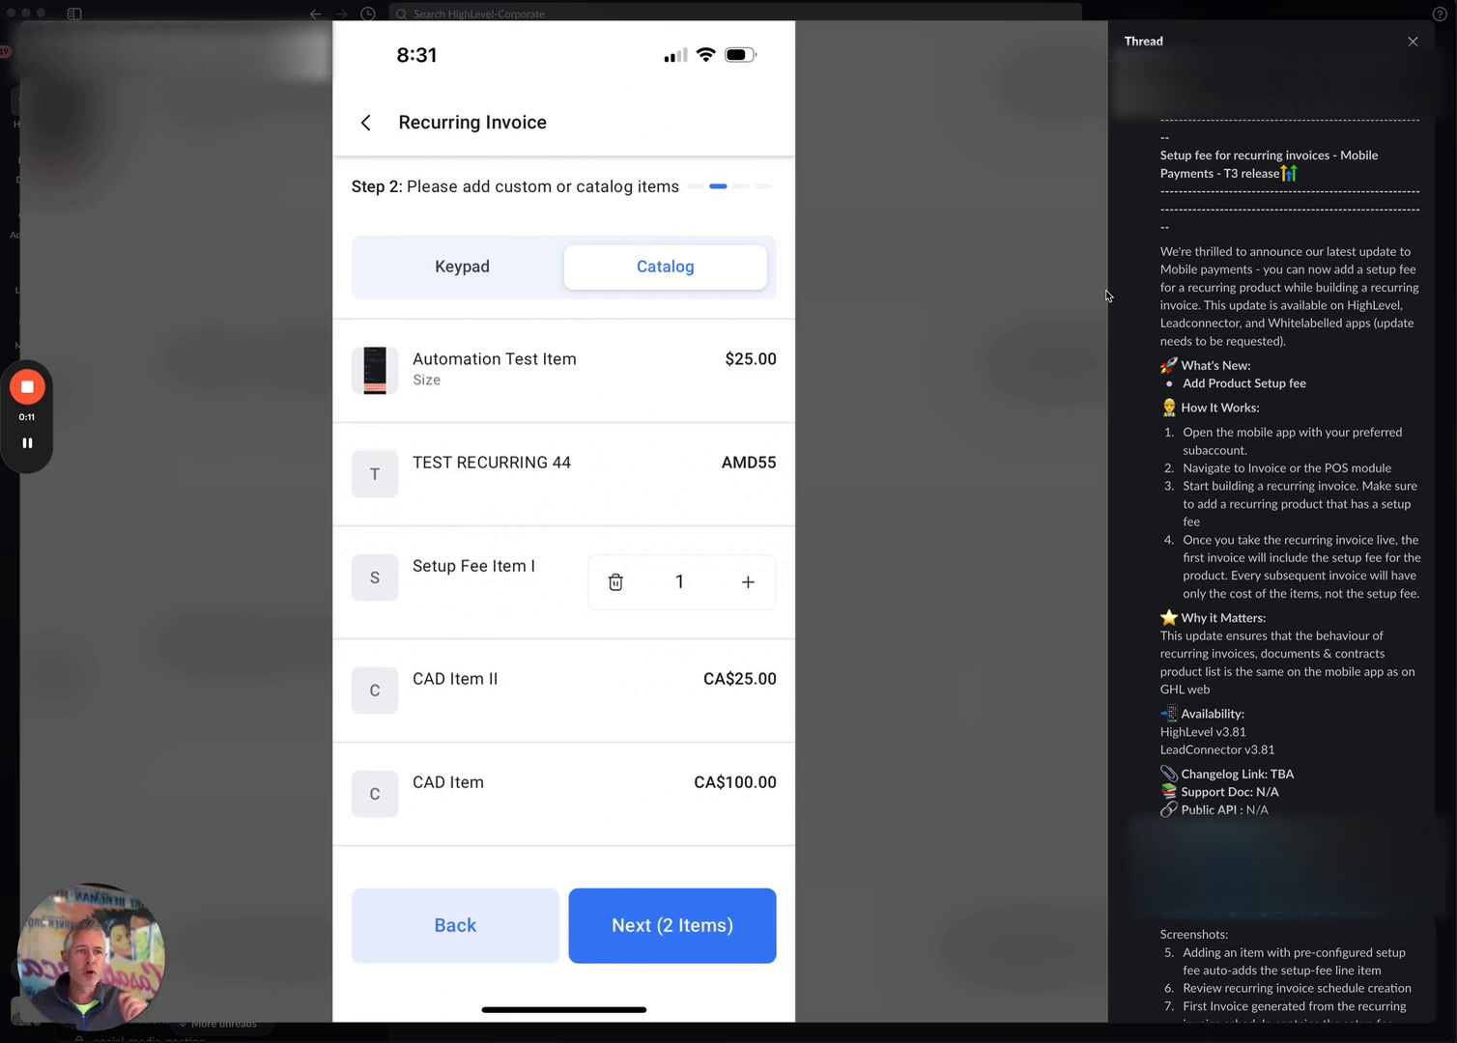
mouse_move(1123, 278)
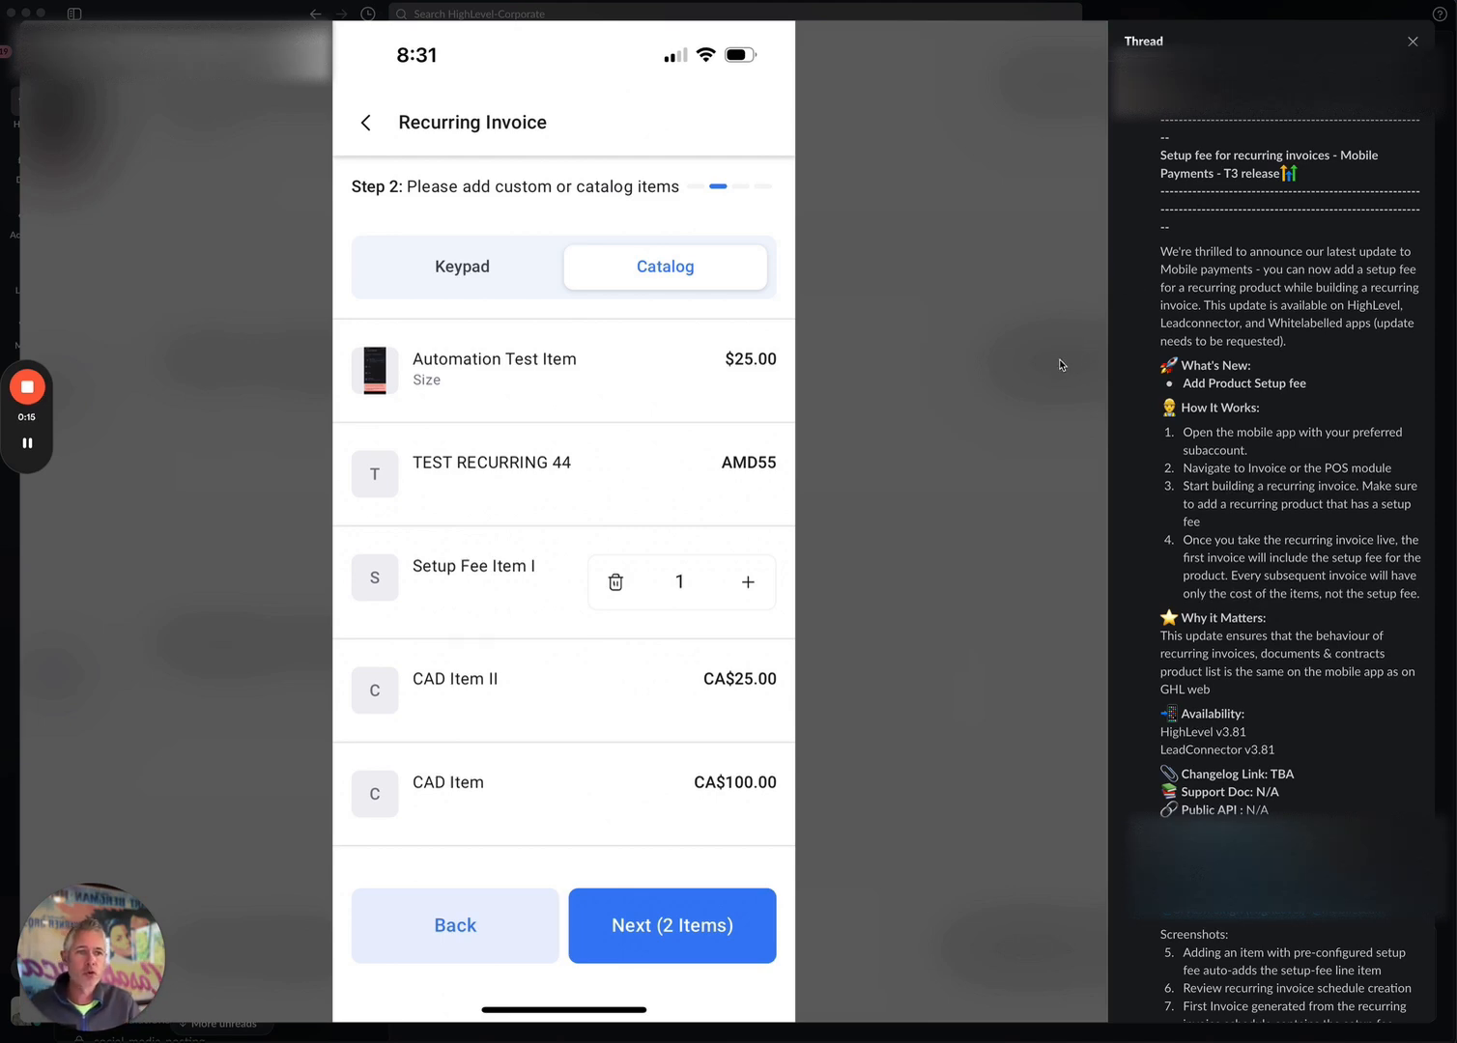
mouse_move(1007, 348)
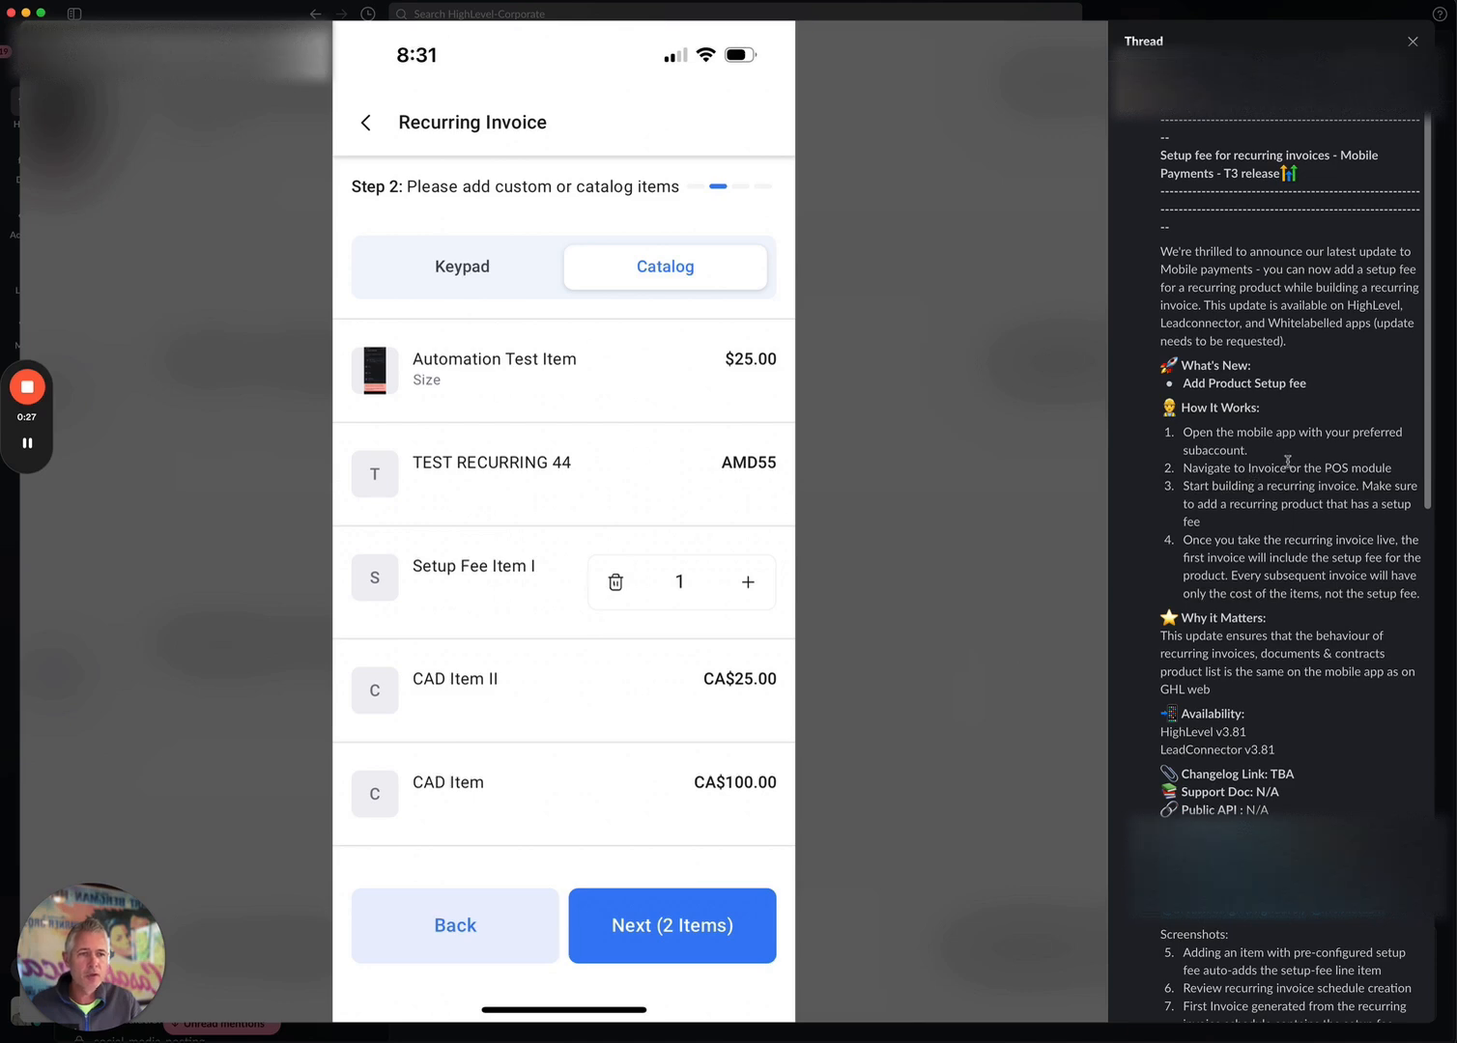
mouse_move(1322, 528)
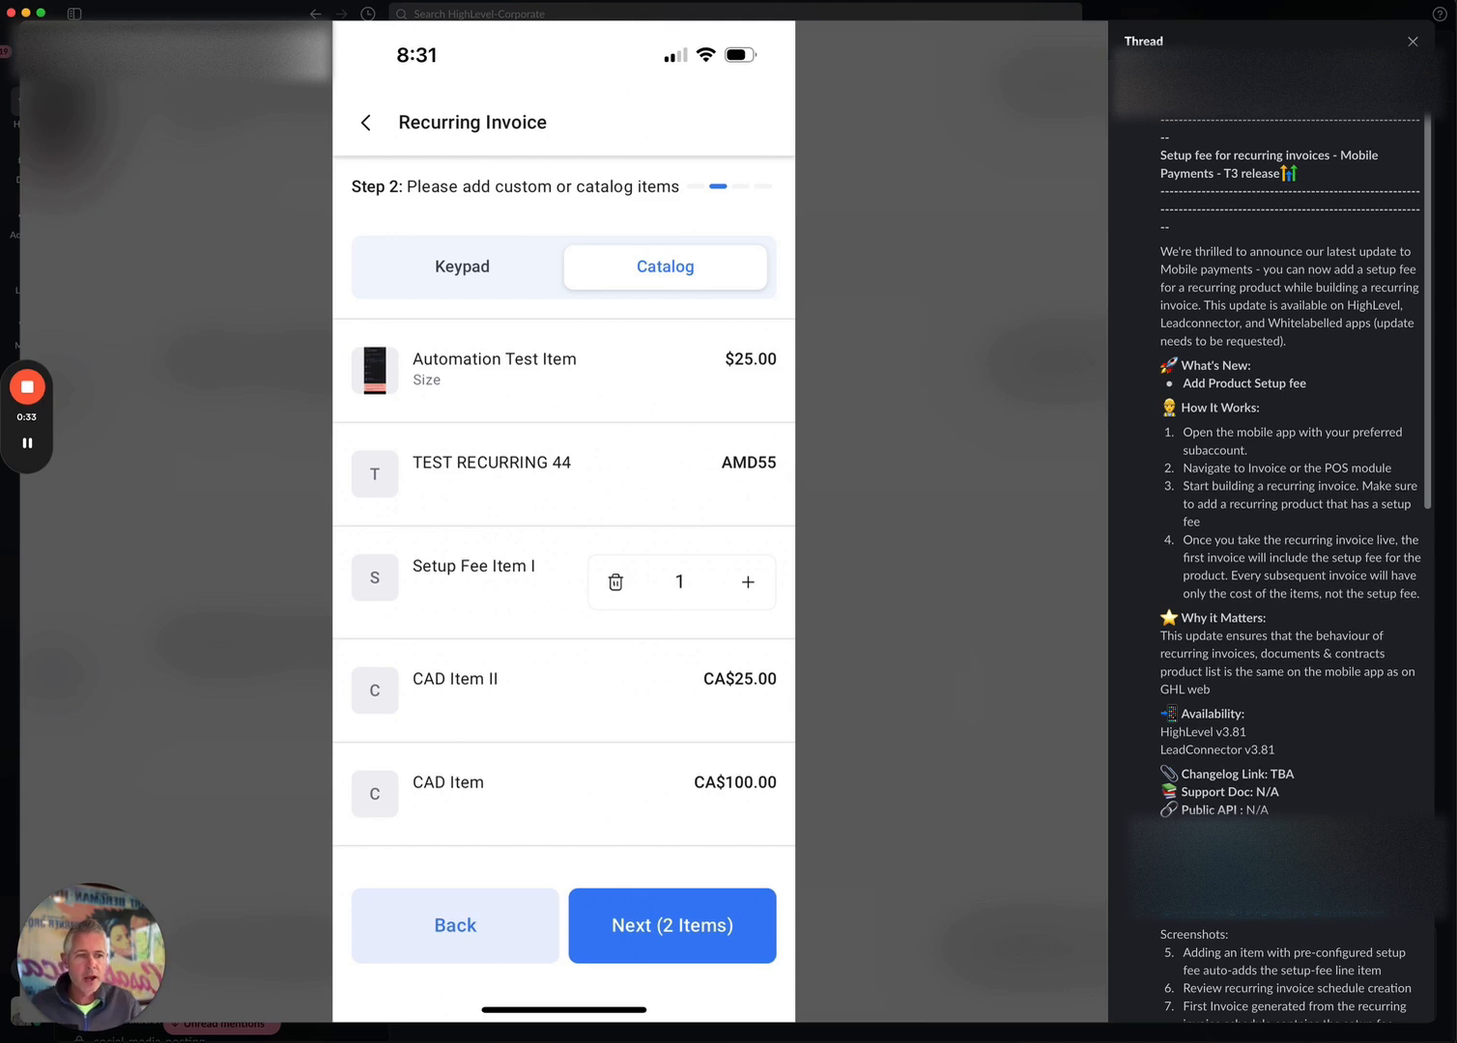
mouse_move(1371, 534)
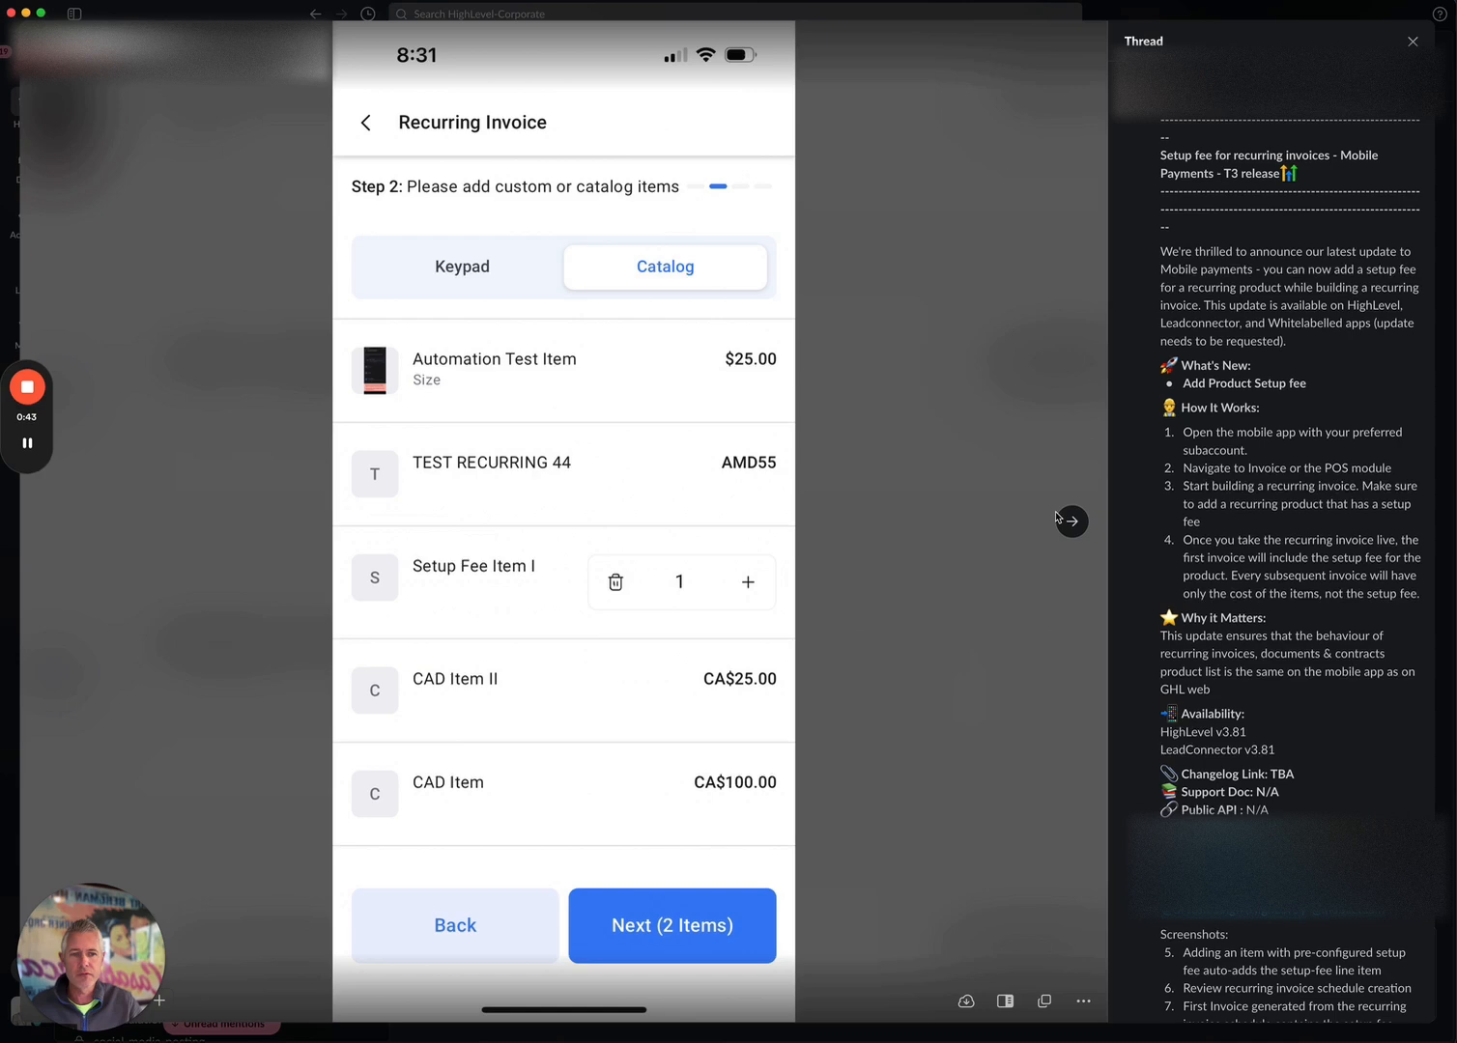
Advance two screenshots to the later invoice showing the product without a setup fee line
click(1070, 521)
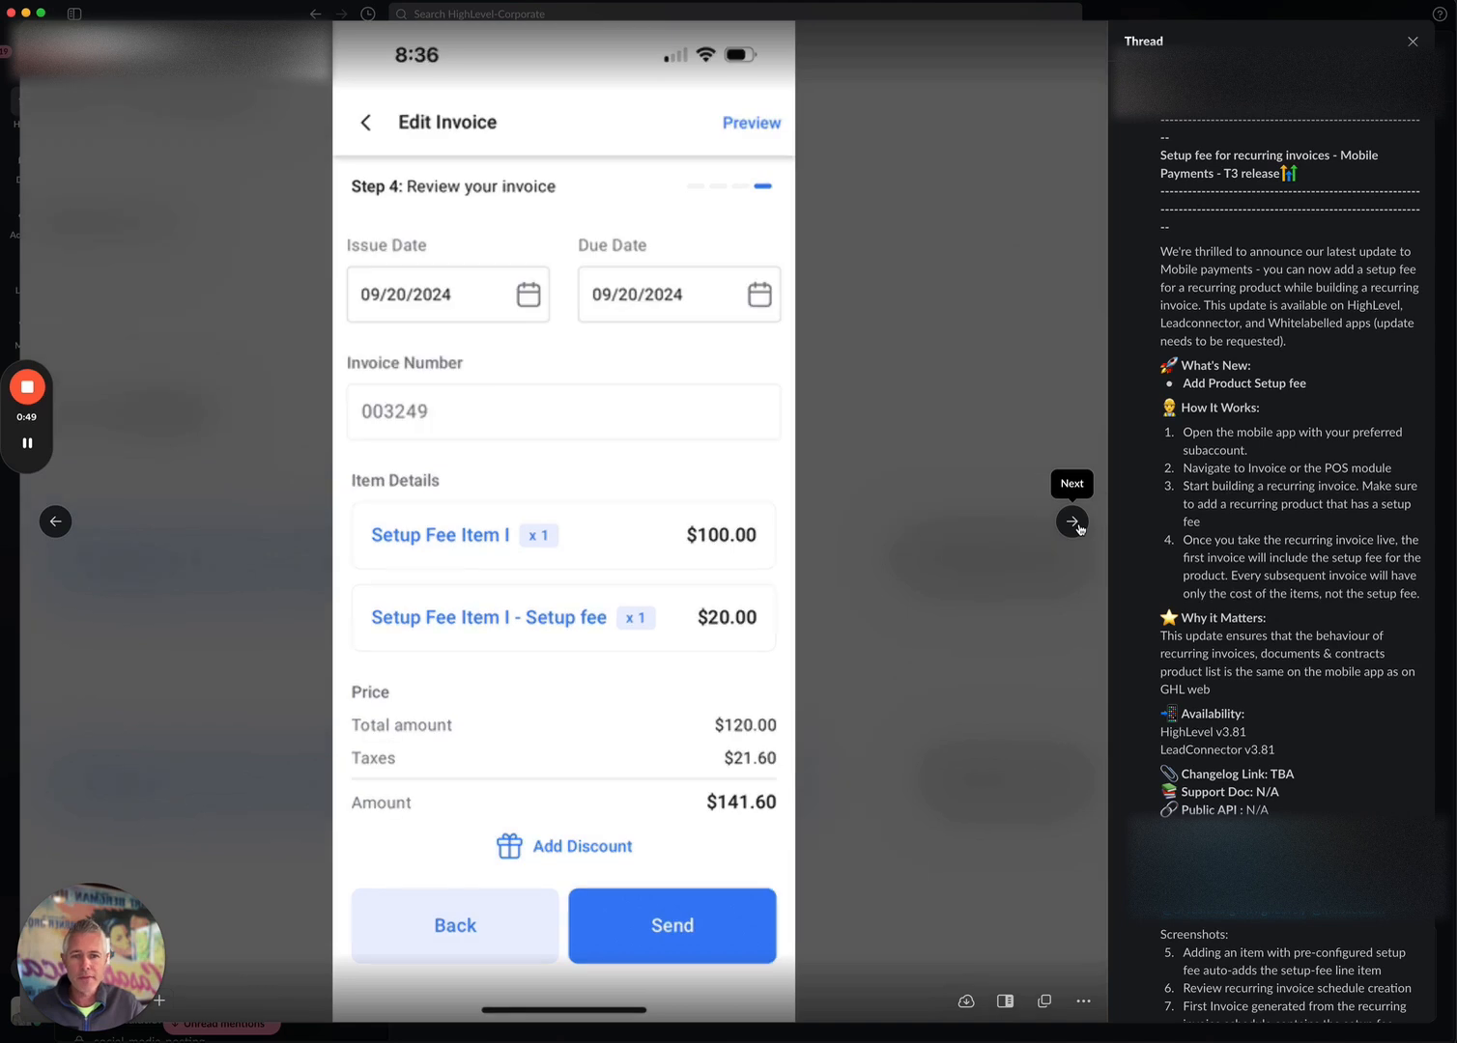
click(1071, 522)
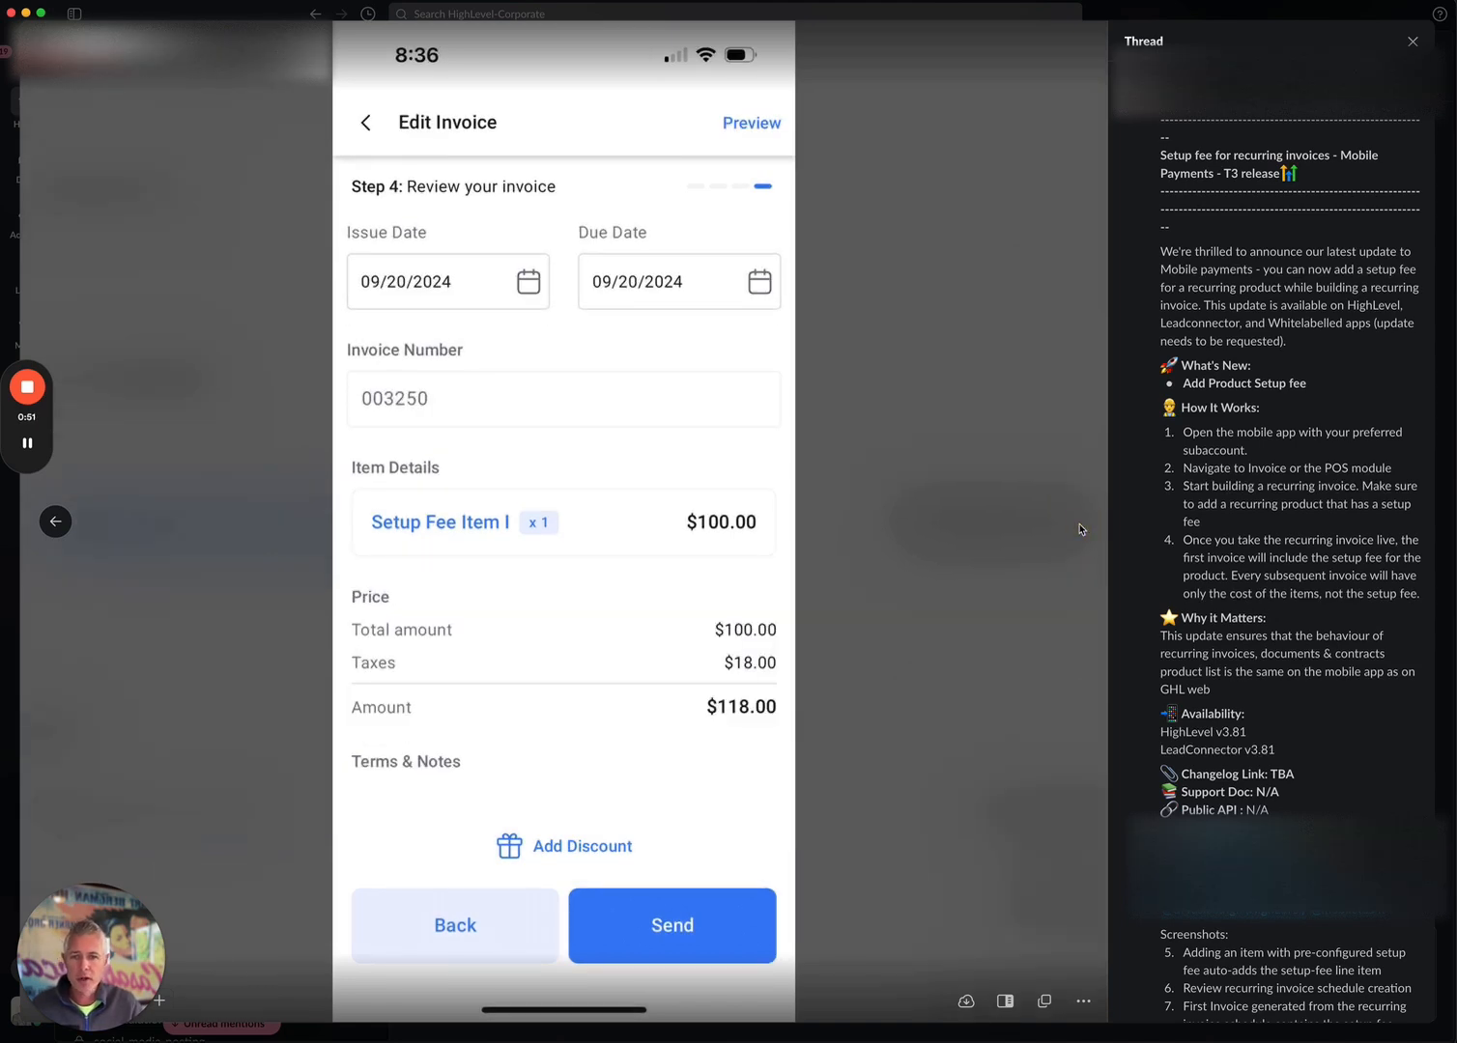
scroll(down, 3)
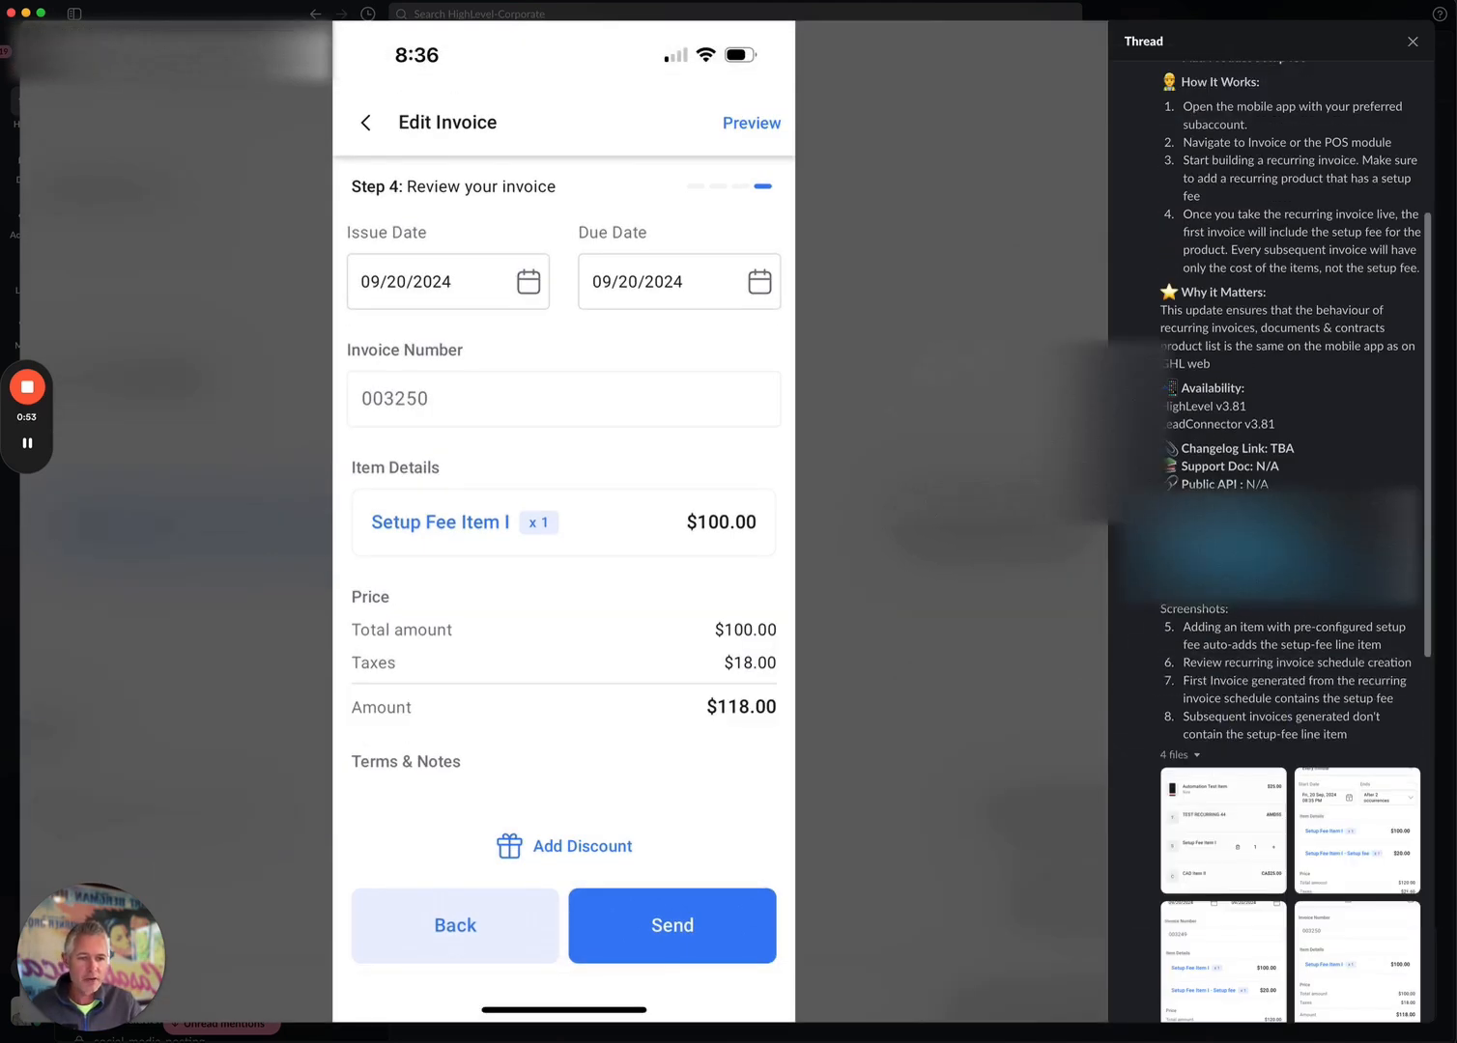
scroll(up, 3)
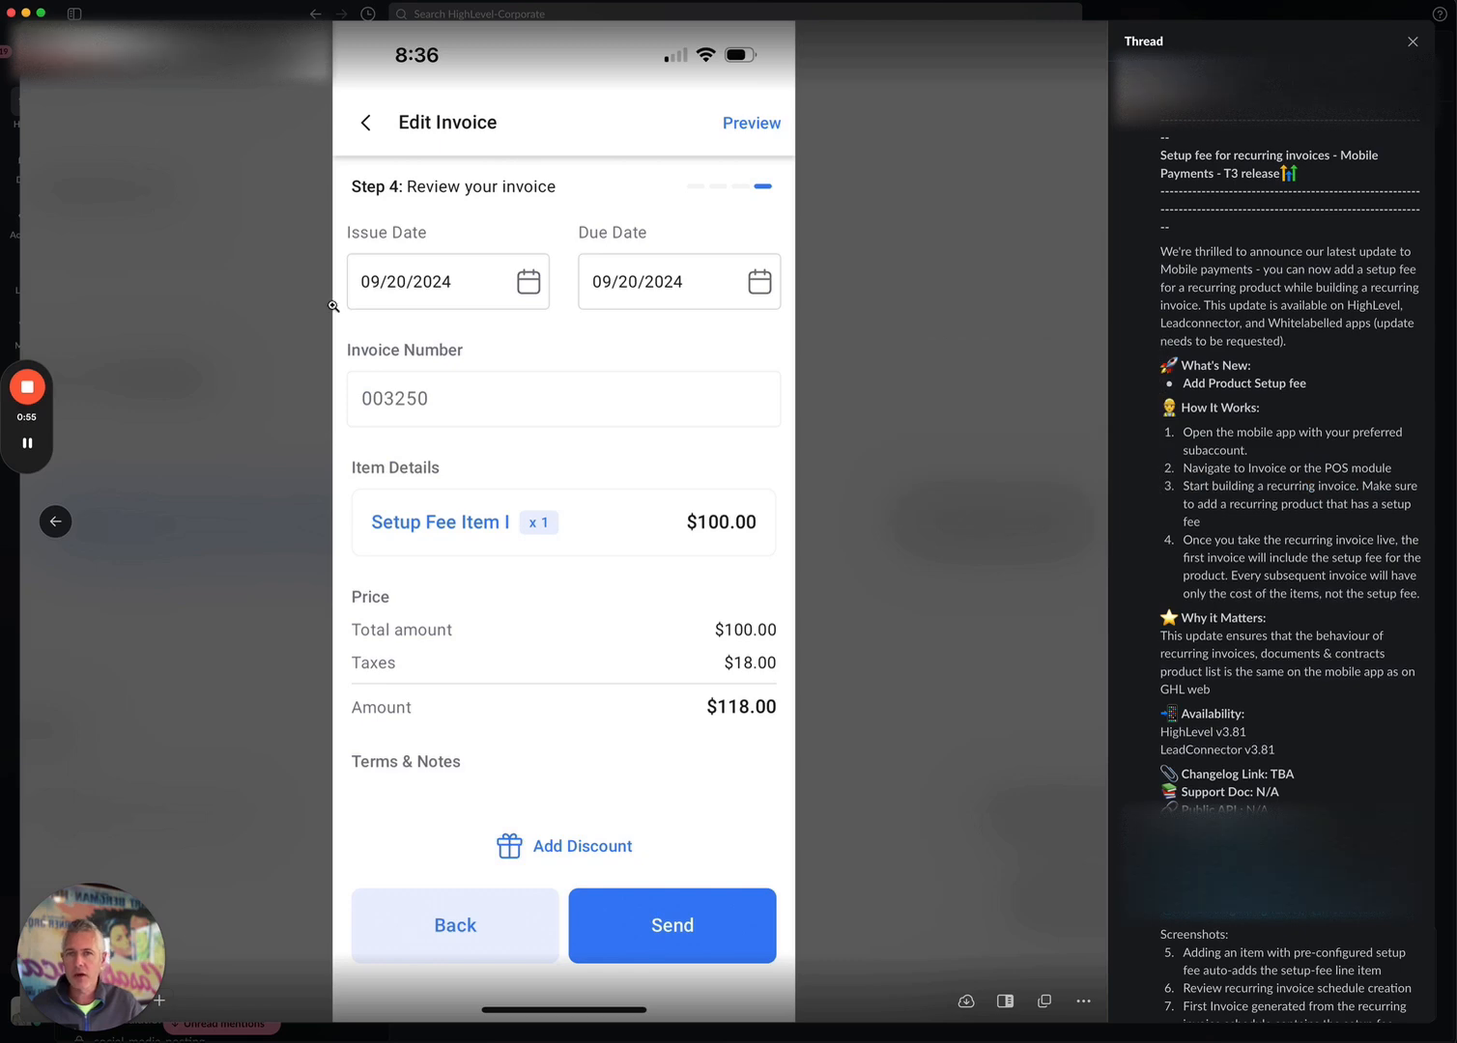